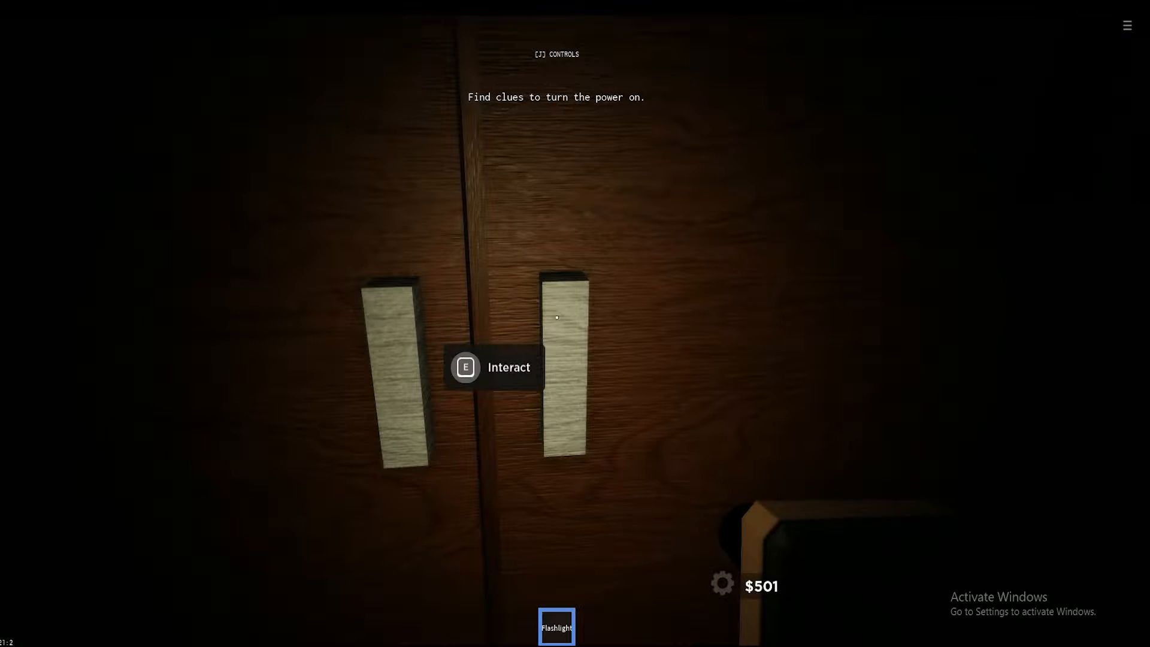
# Interact with the wooden cabinet doors to search it for power clues.
pyautogui.click(556, 318)
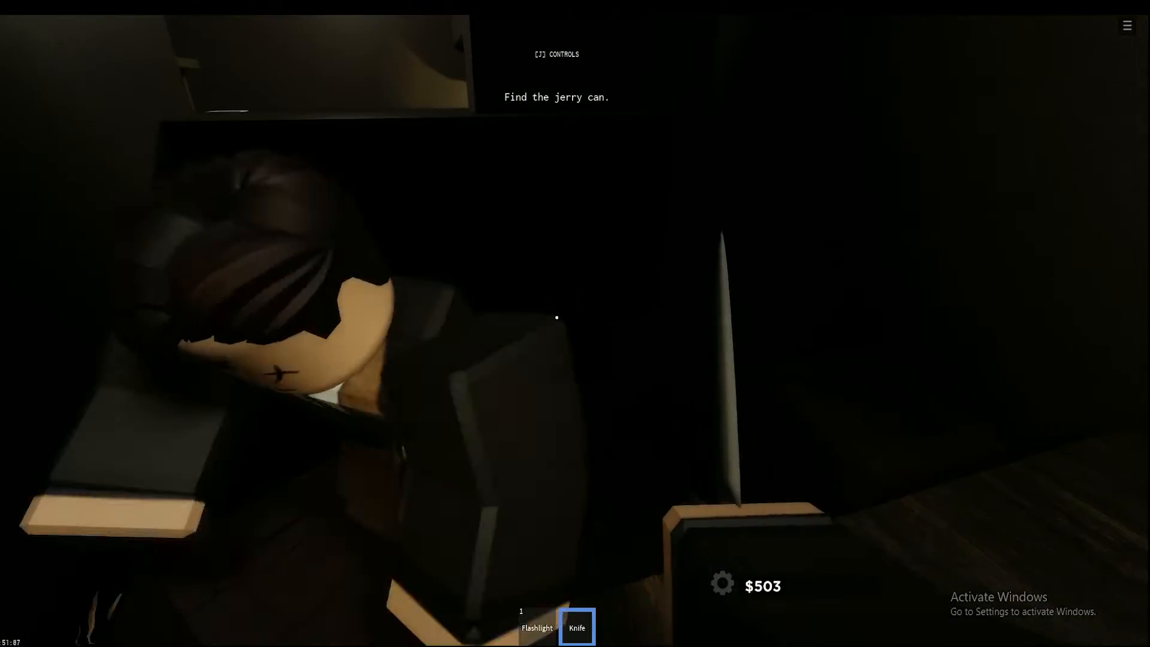
pyautogui.press('1')
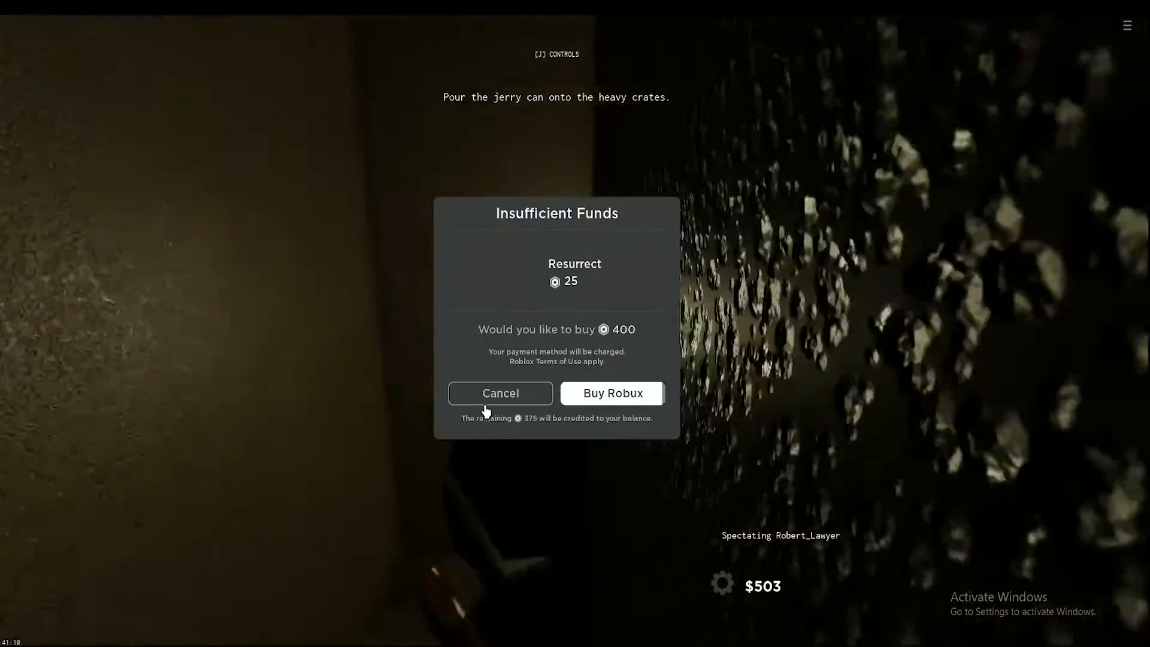
pyautogui.click(501, 393)
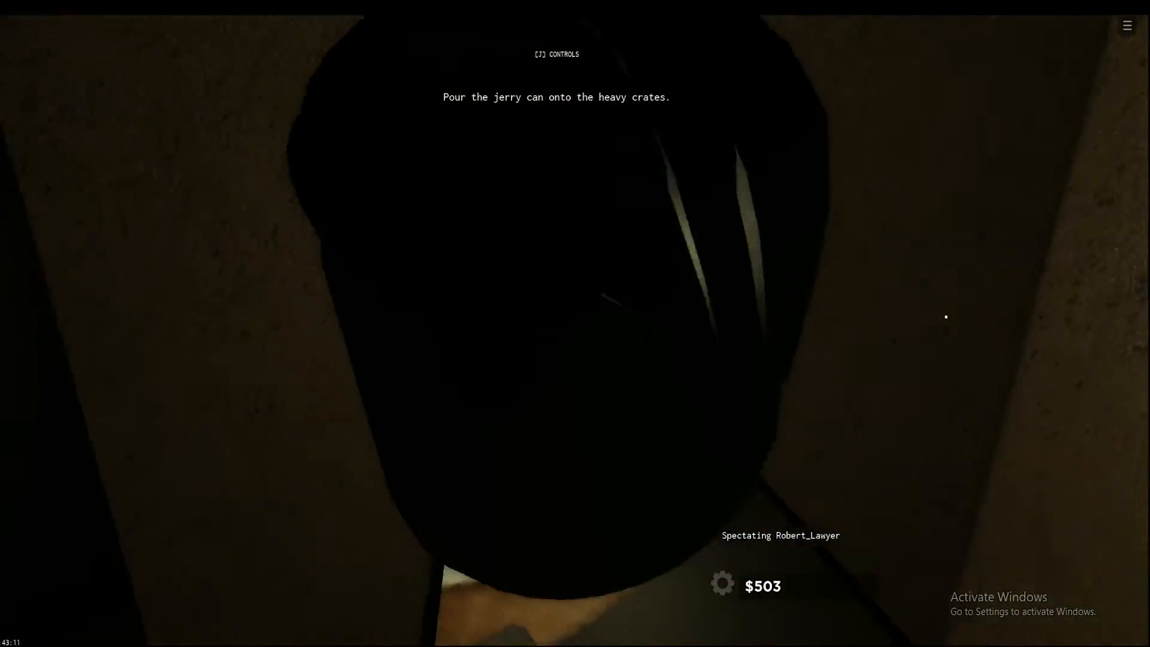